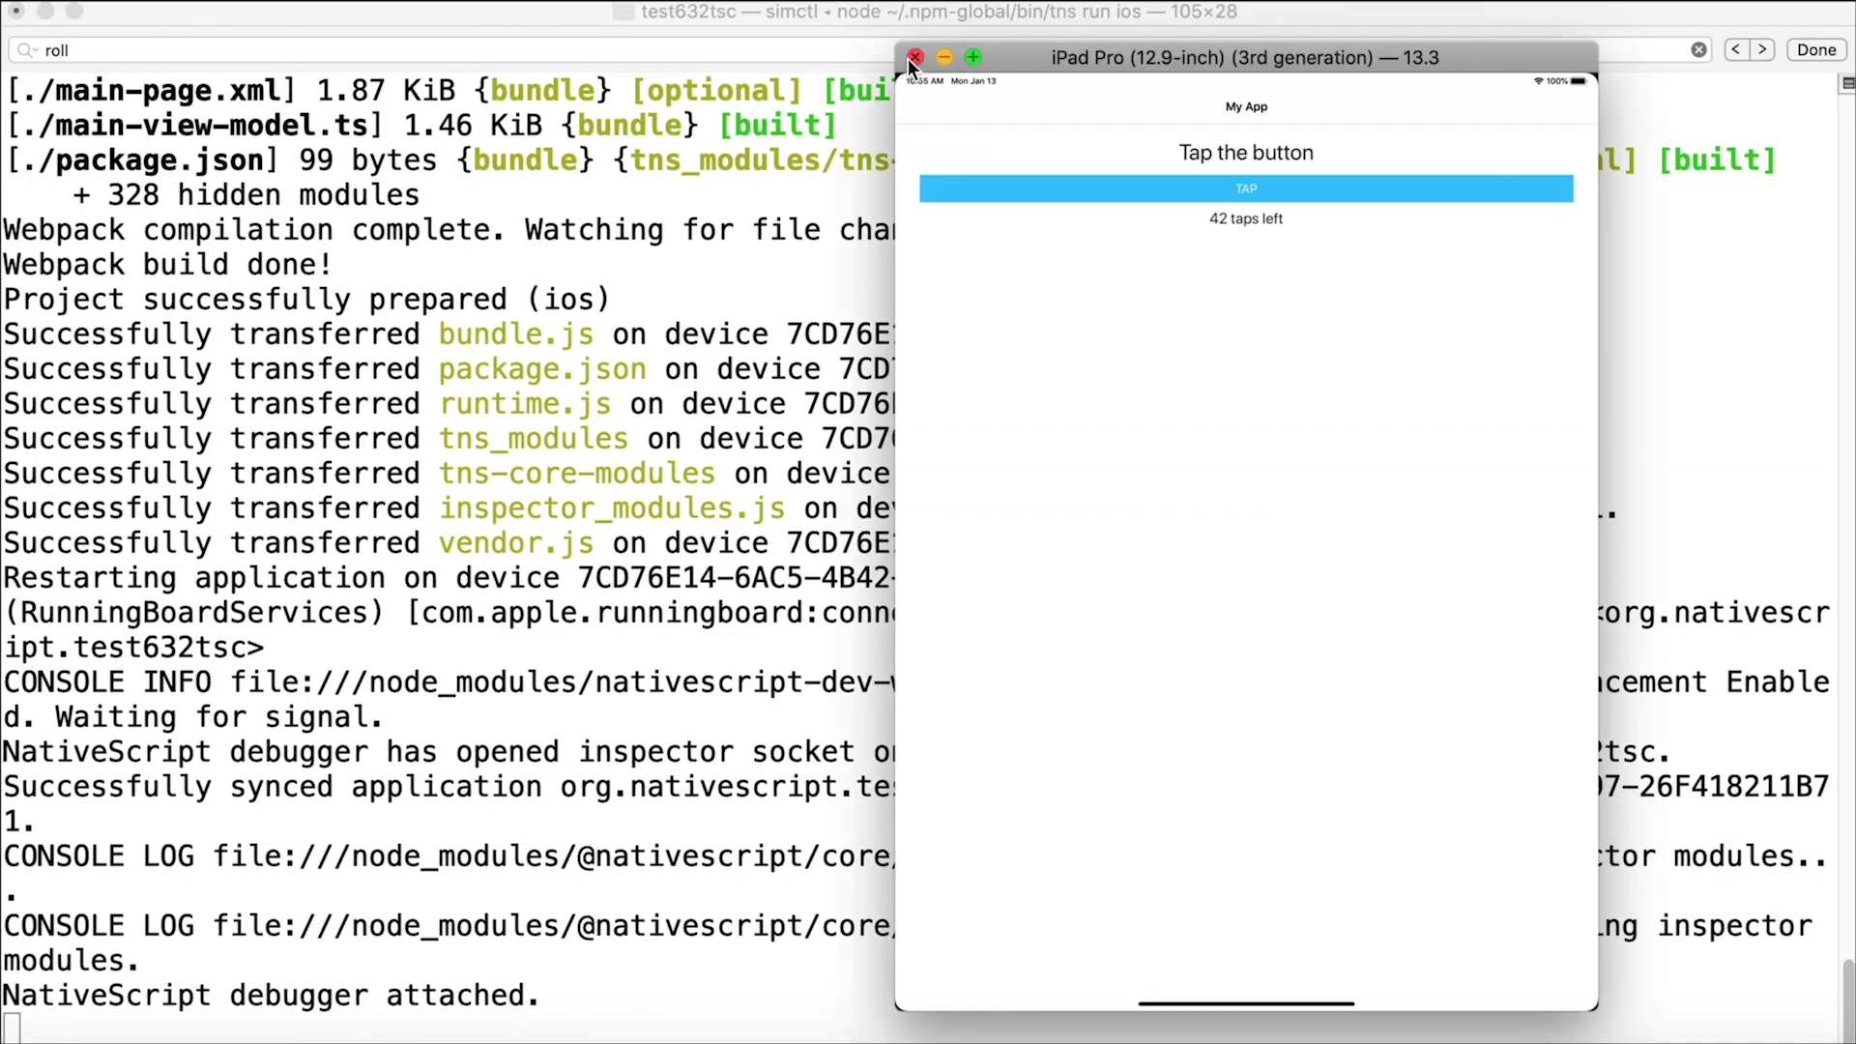
Quit the iPad Pro simulator, ending the tns run session.
click(914, 57)
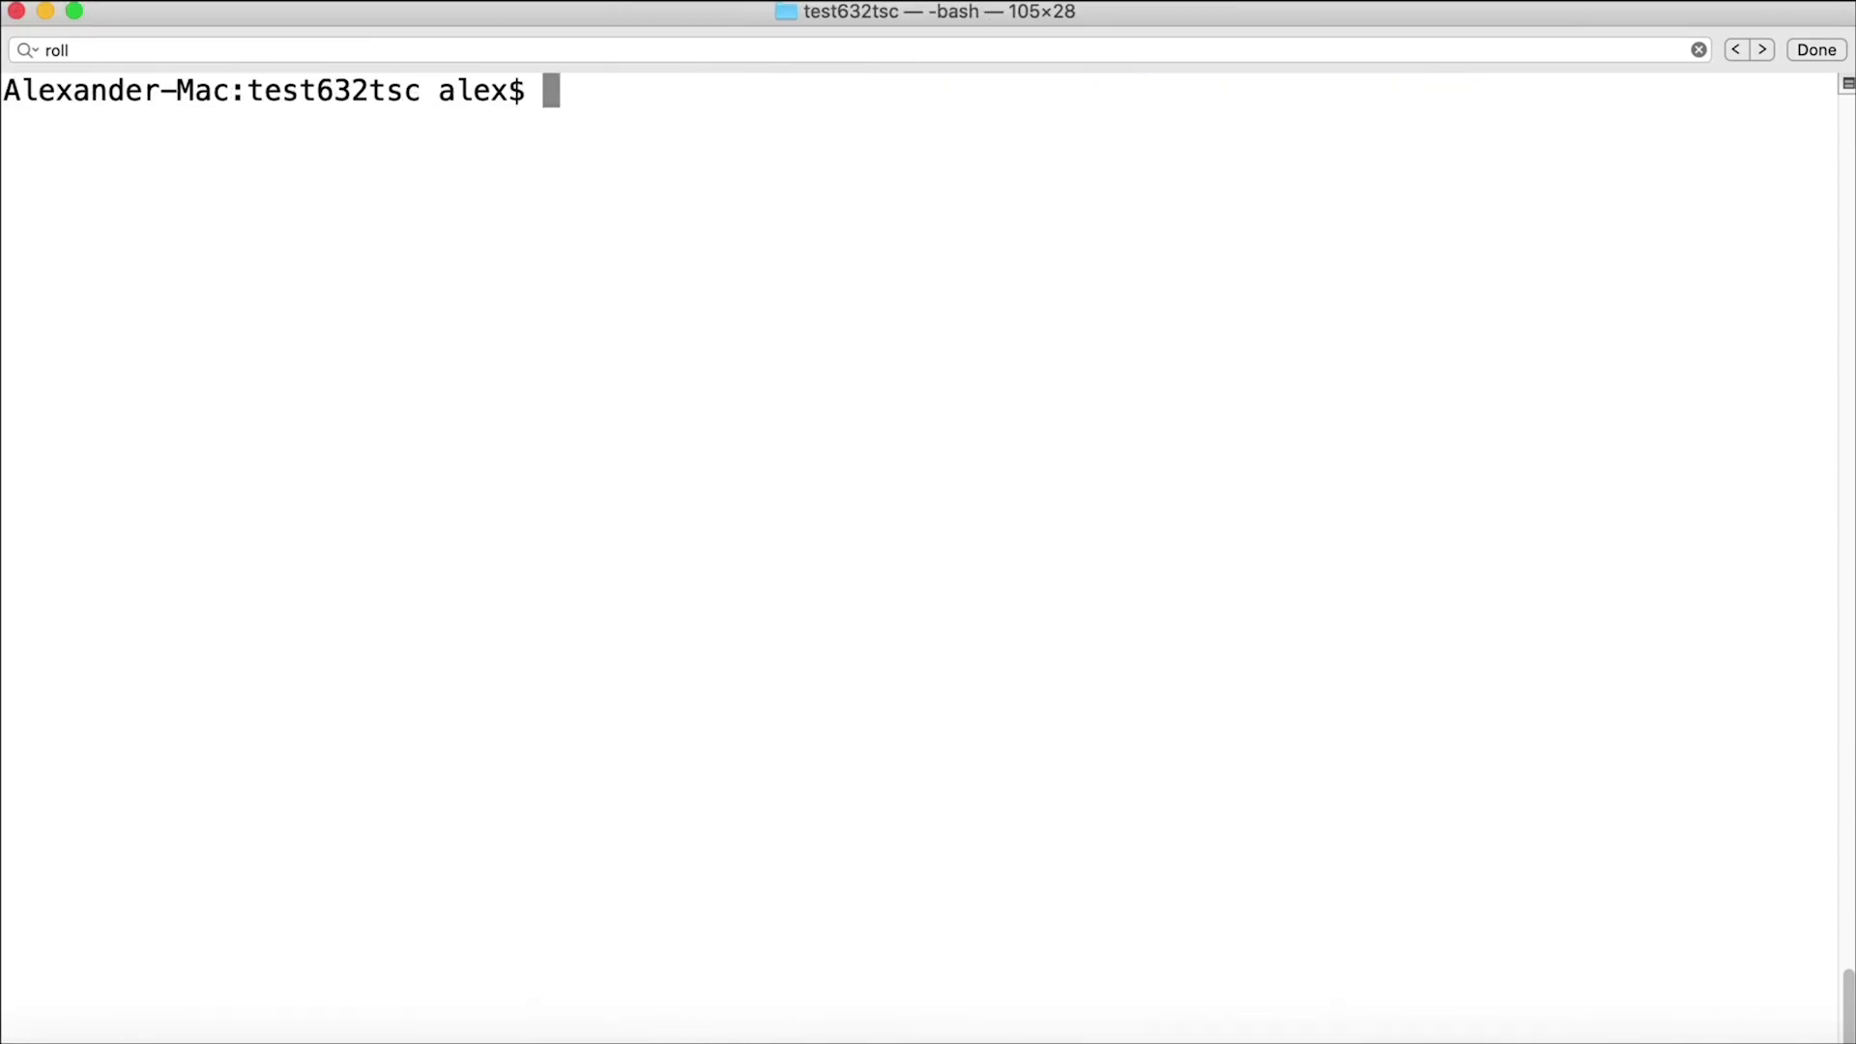
List the available iOS emulators with tns device ios --available-devices.
text(tns device ios)
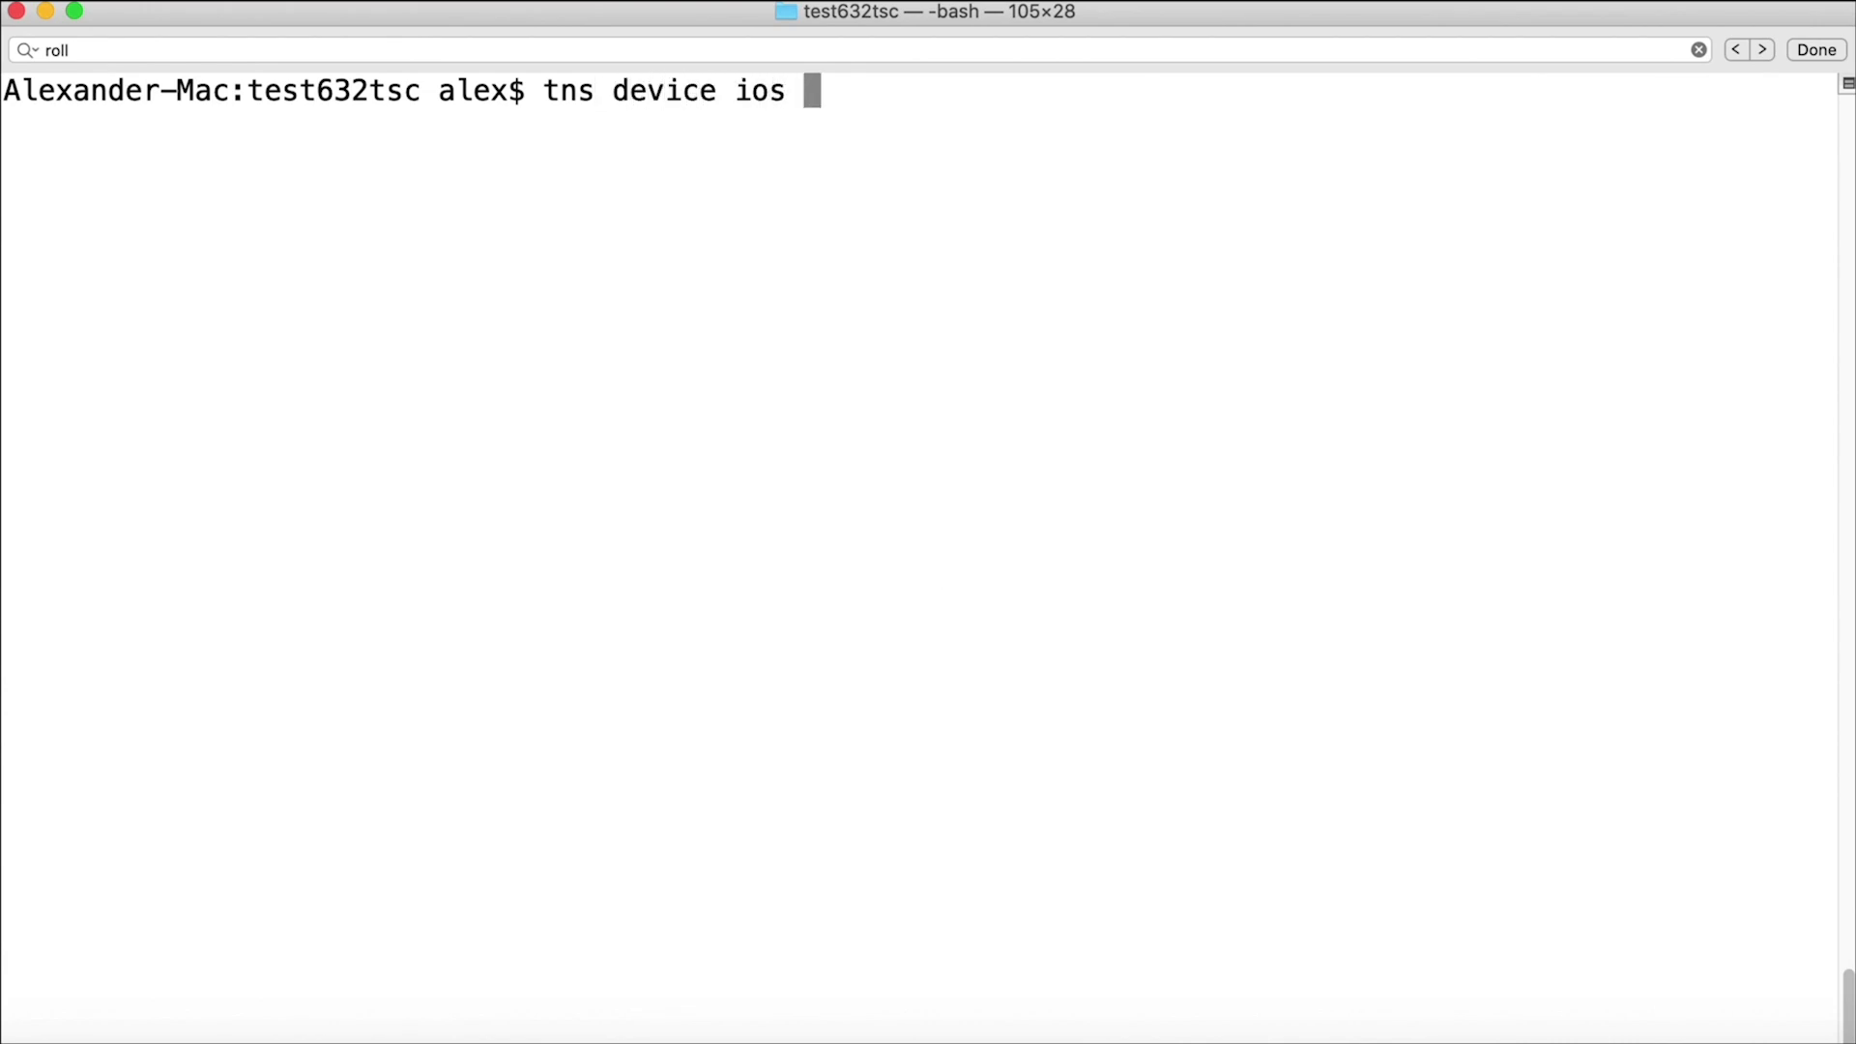
text(--available-devices)
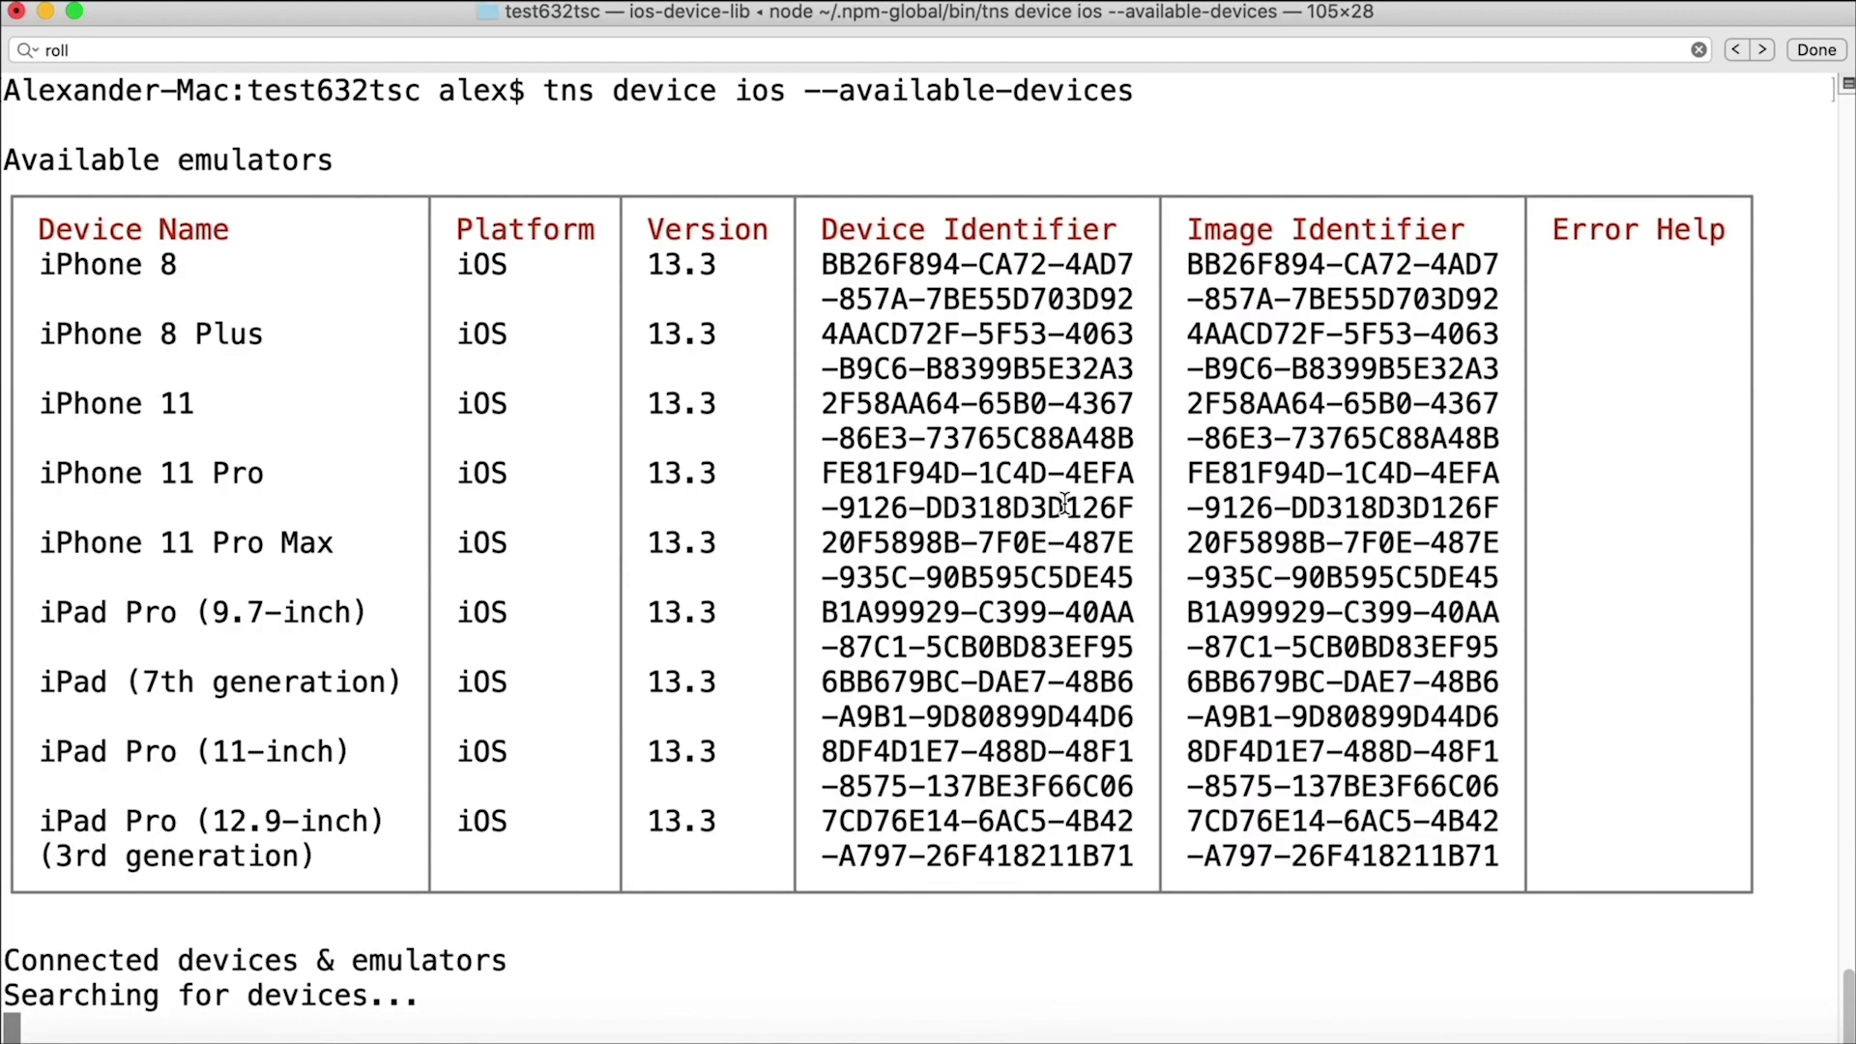
mouse_move(1090, 529)
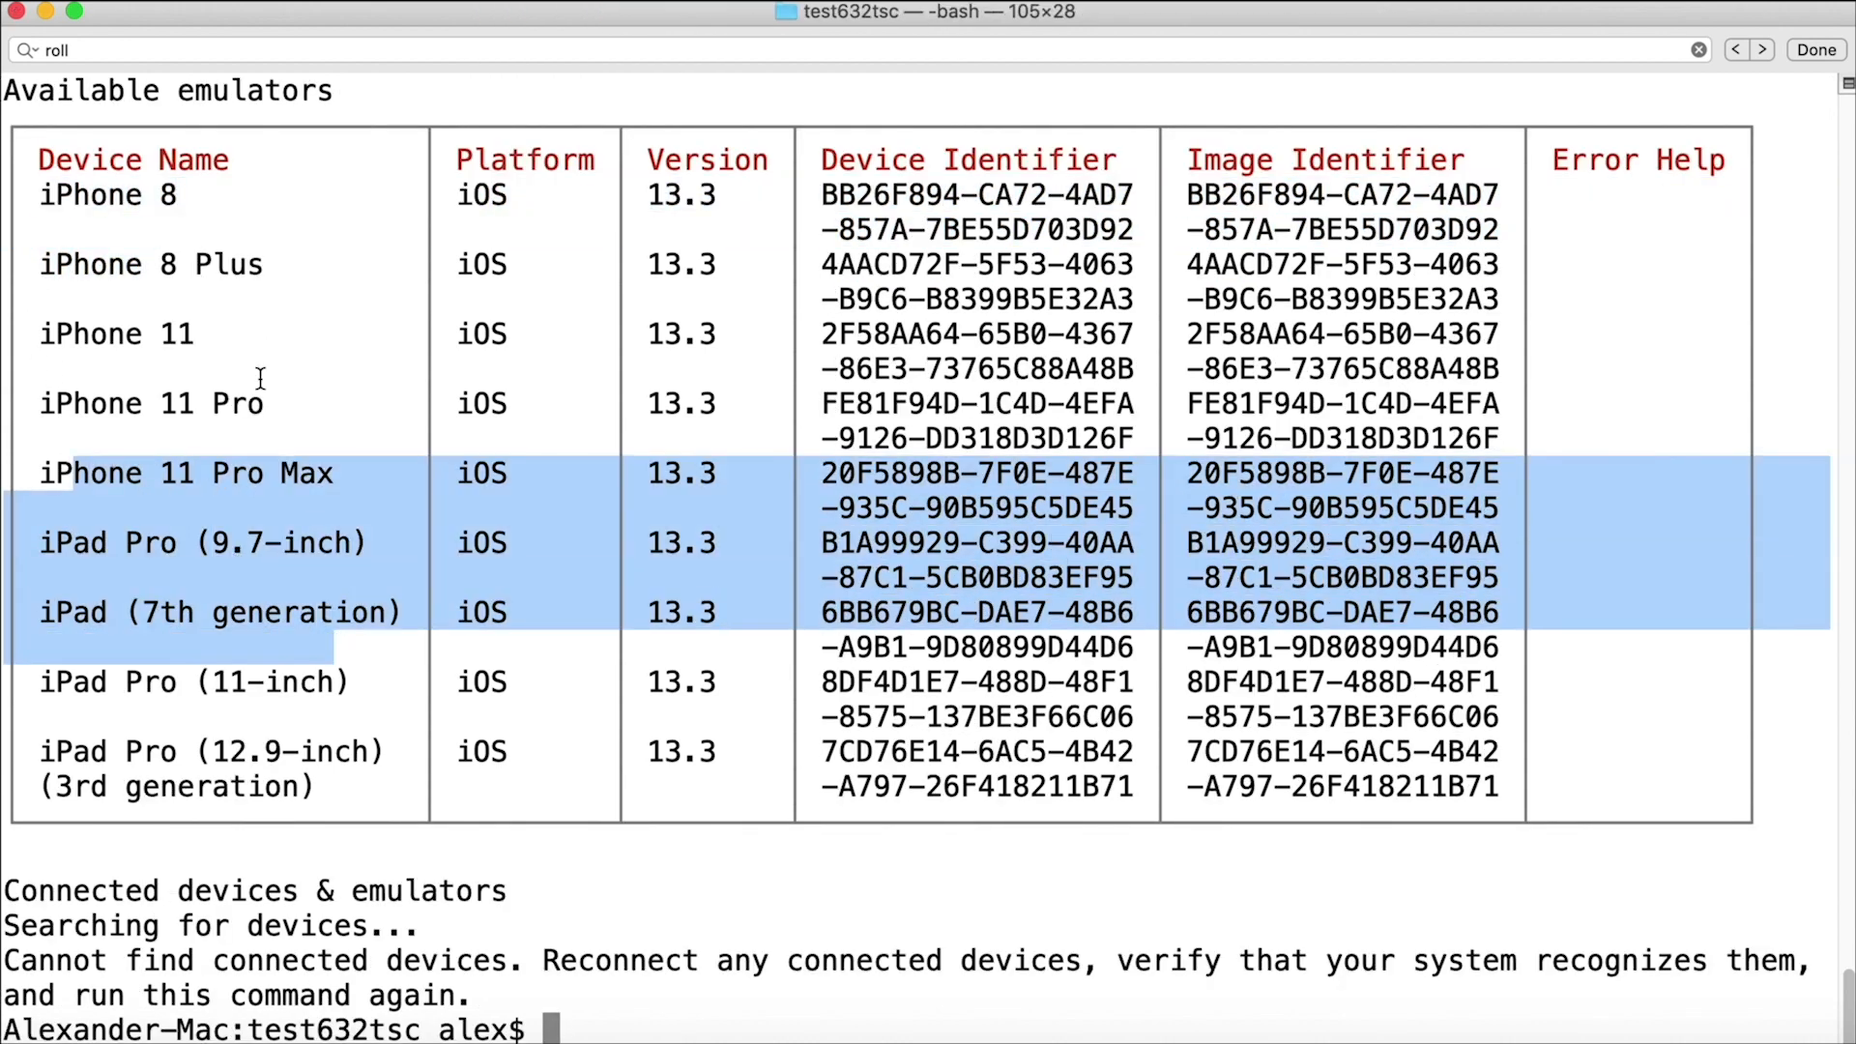
click(125, 692)
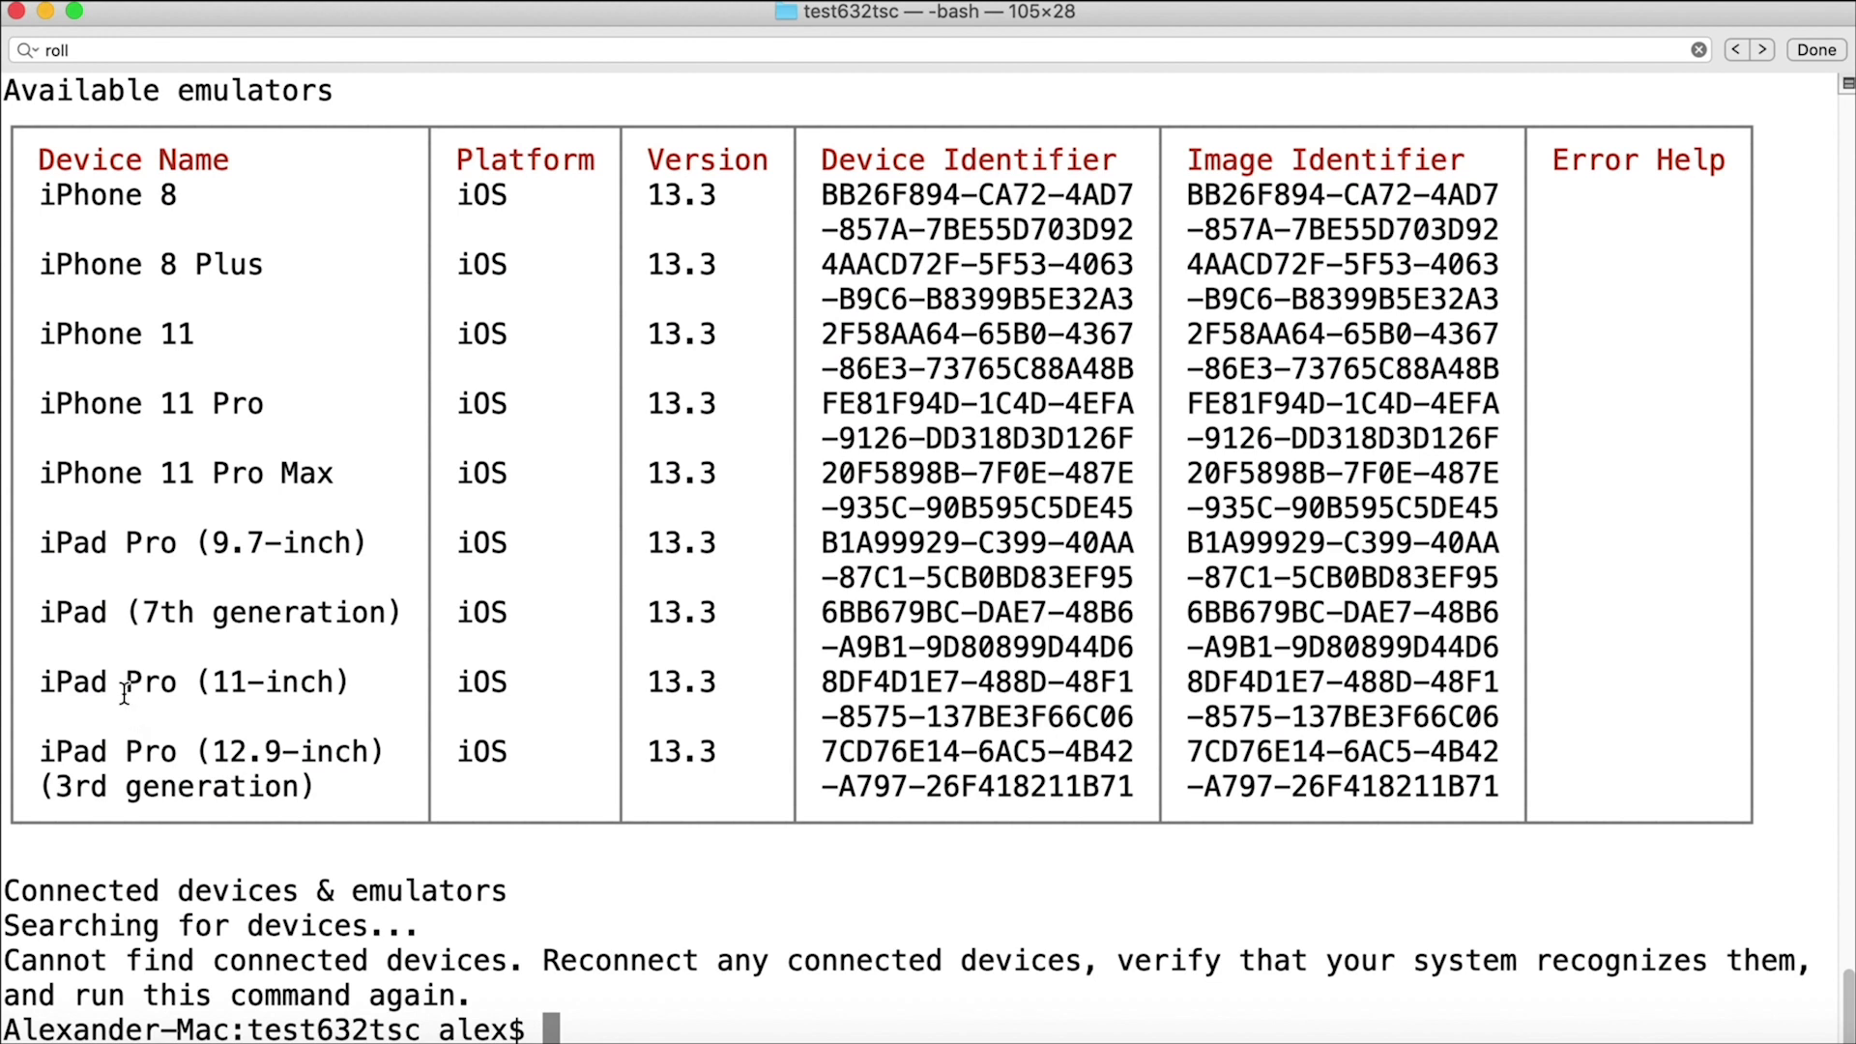
mouse_move(133, 785)
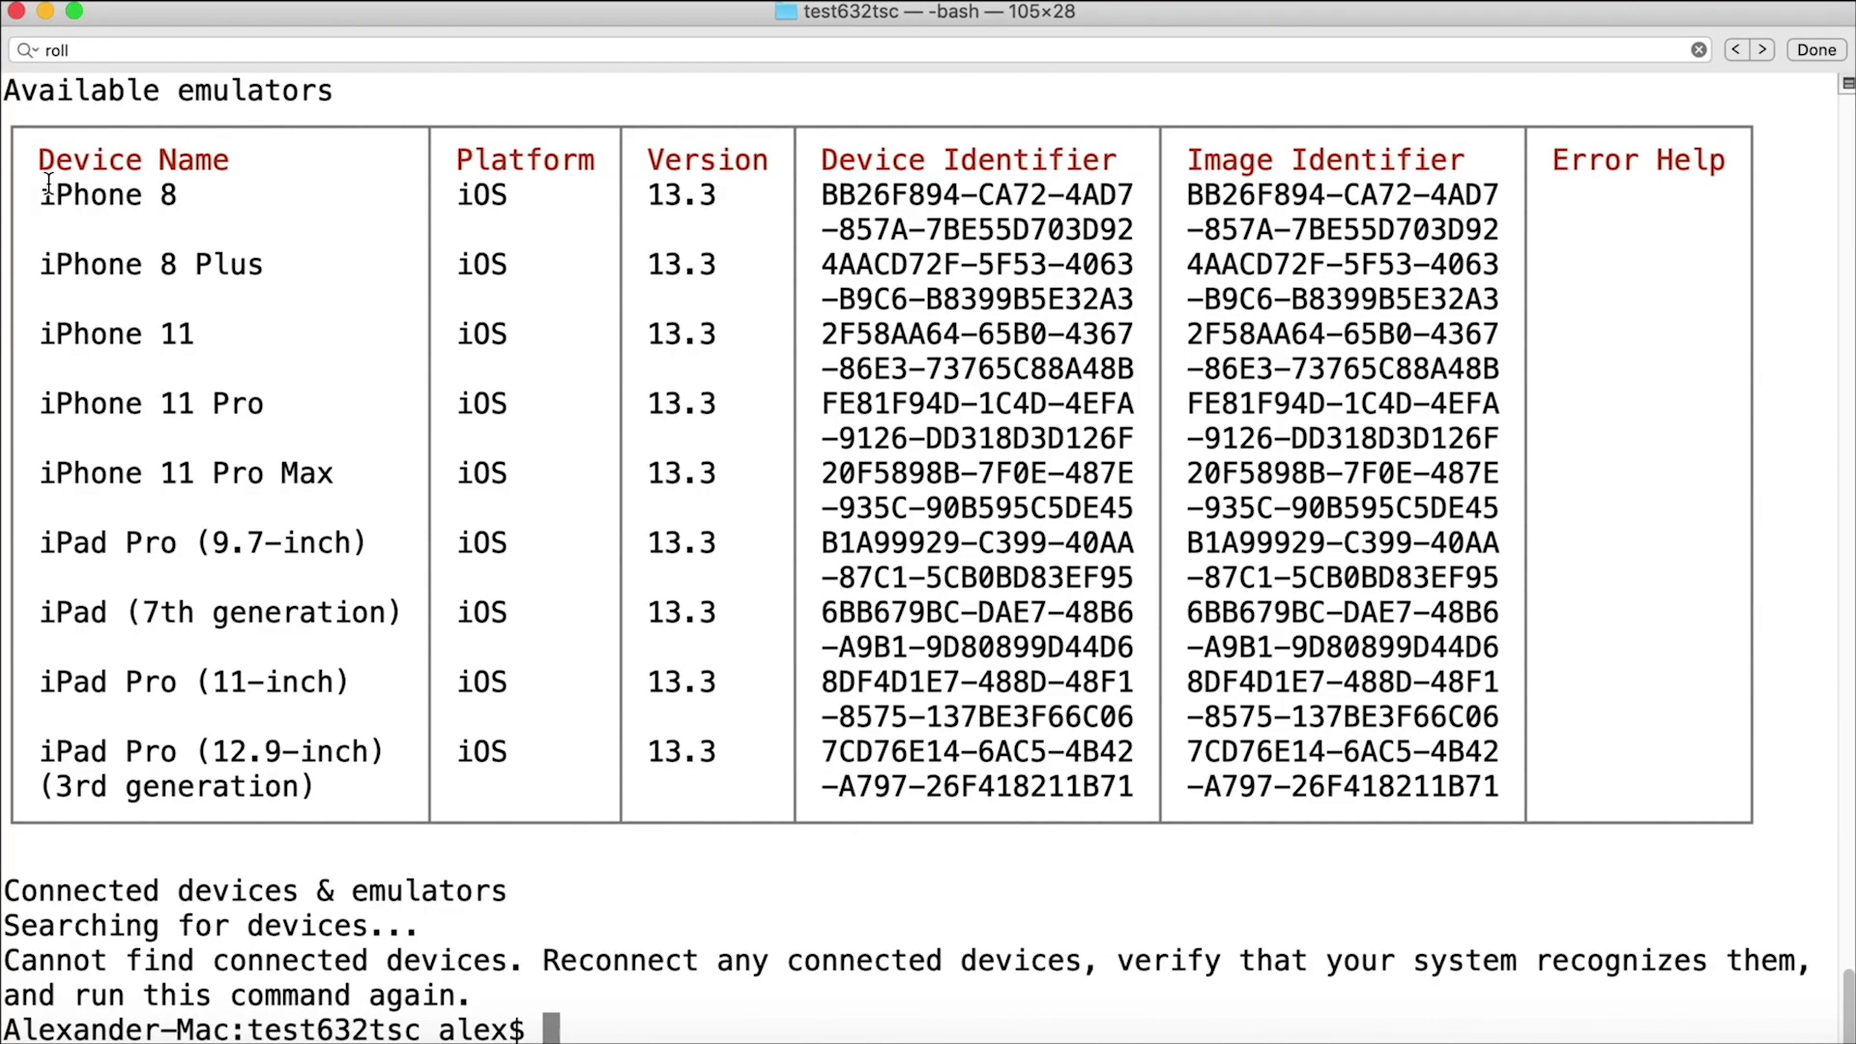
Clear the Terminal screen back to an empty prompt.
double_click(109, 194)
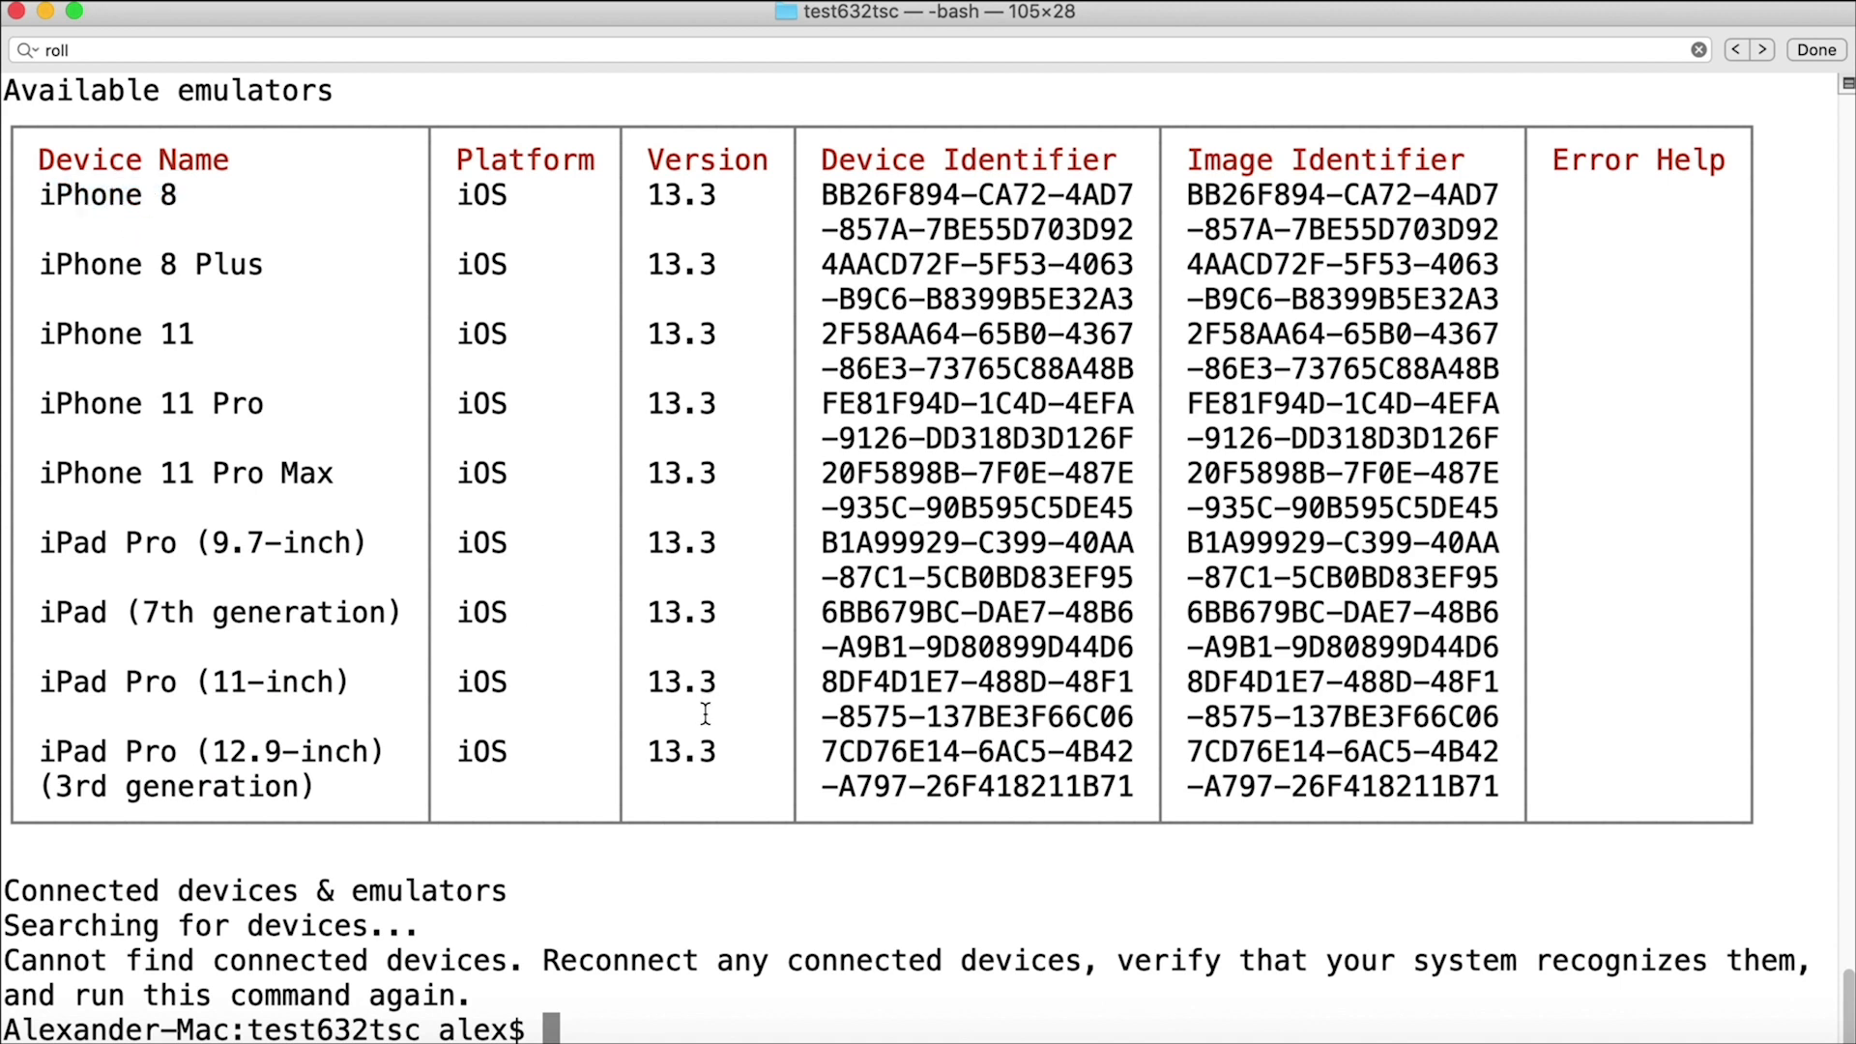
text(cle)
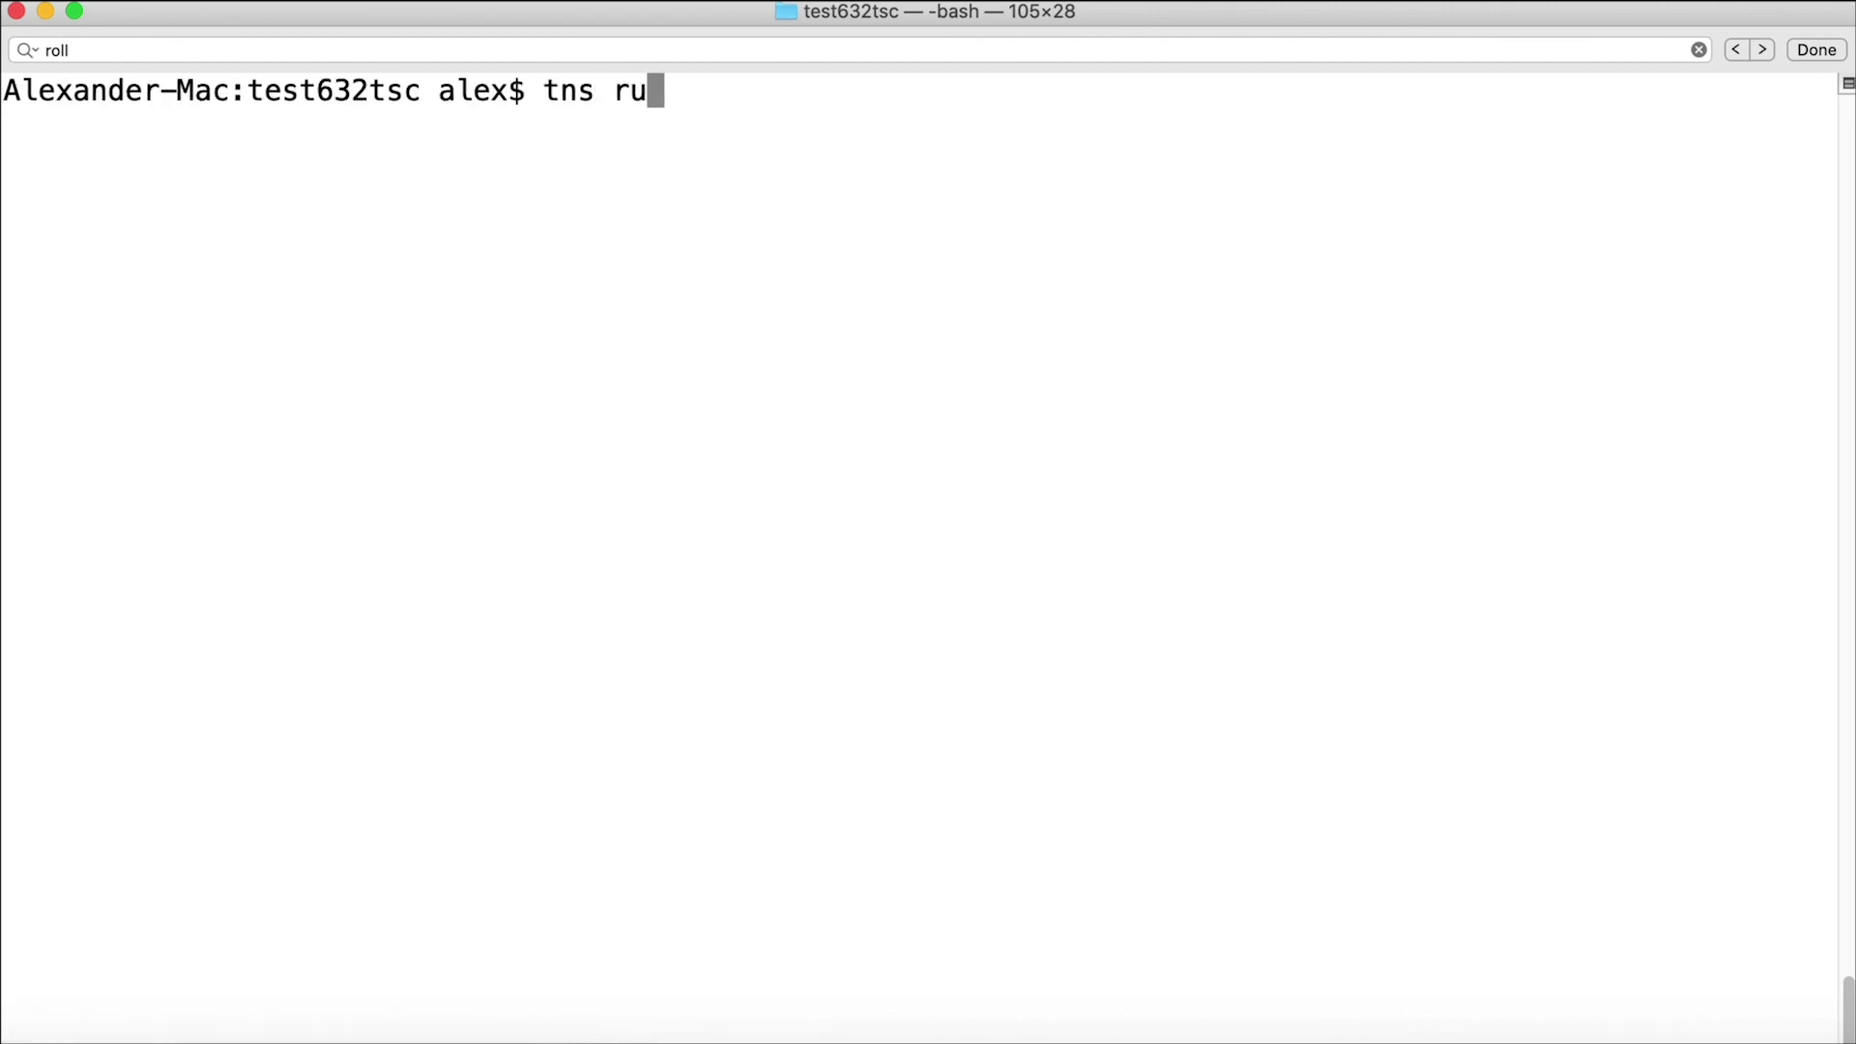
Enter the command tns run ios --device 'iPhone 8' at the prompt.
text(n ios)
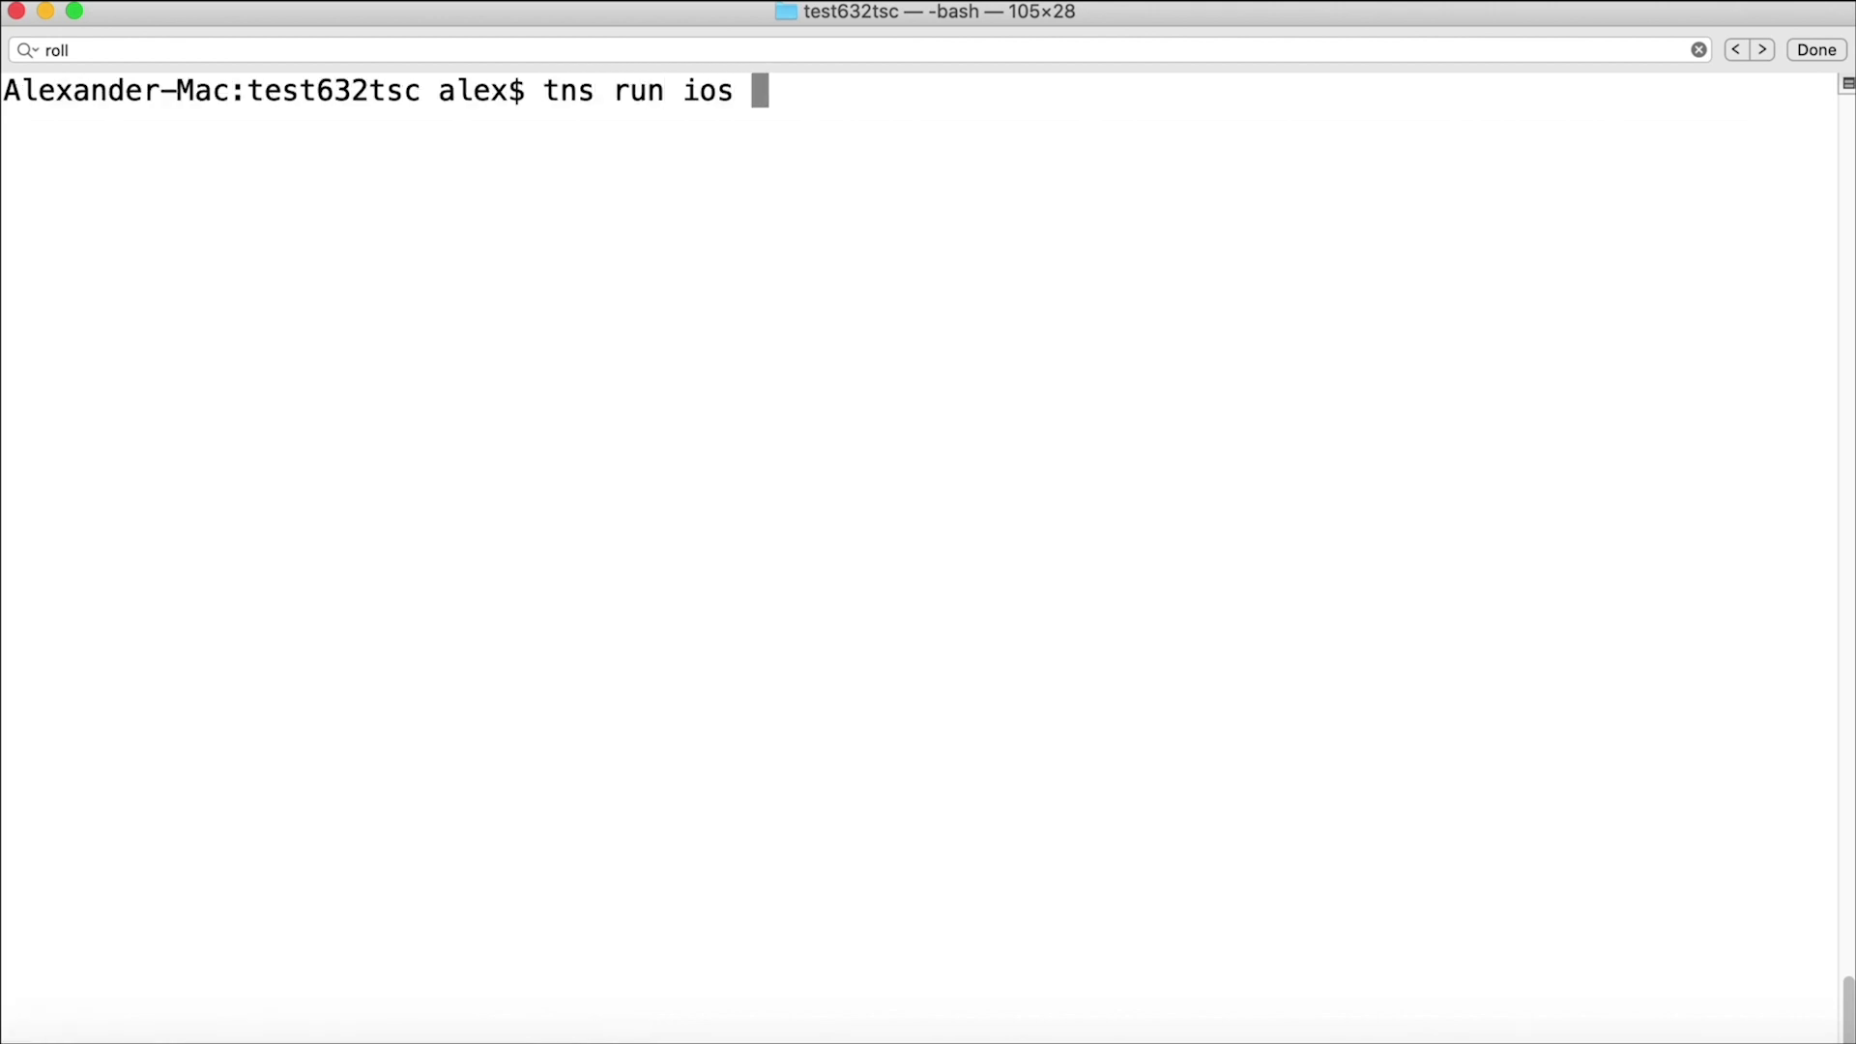
text(--device)
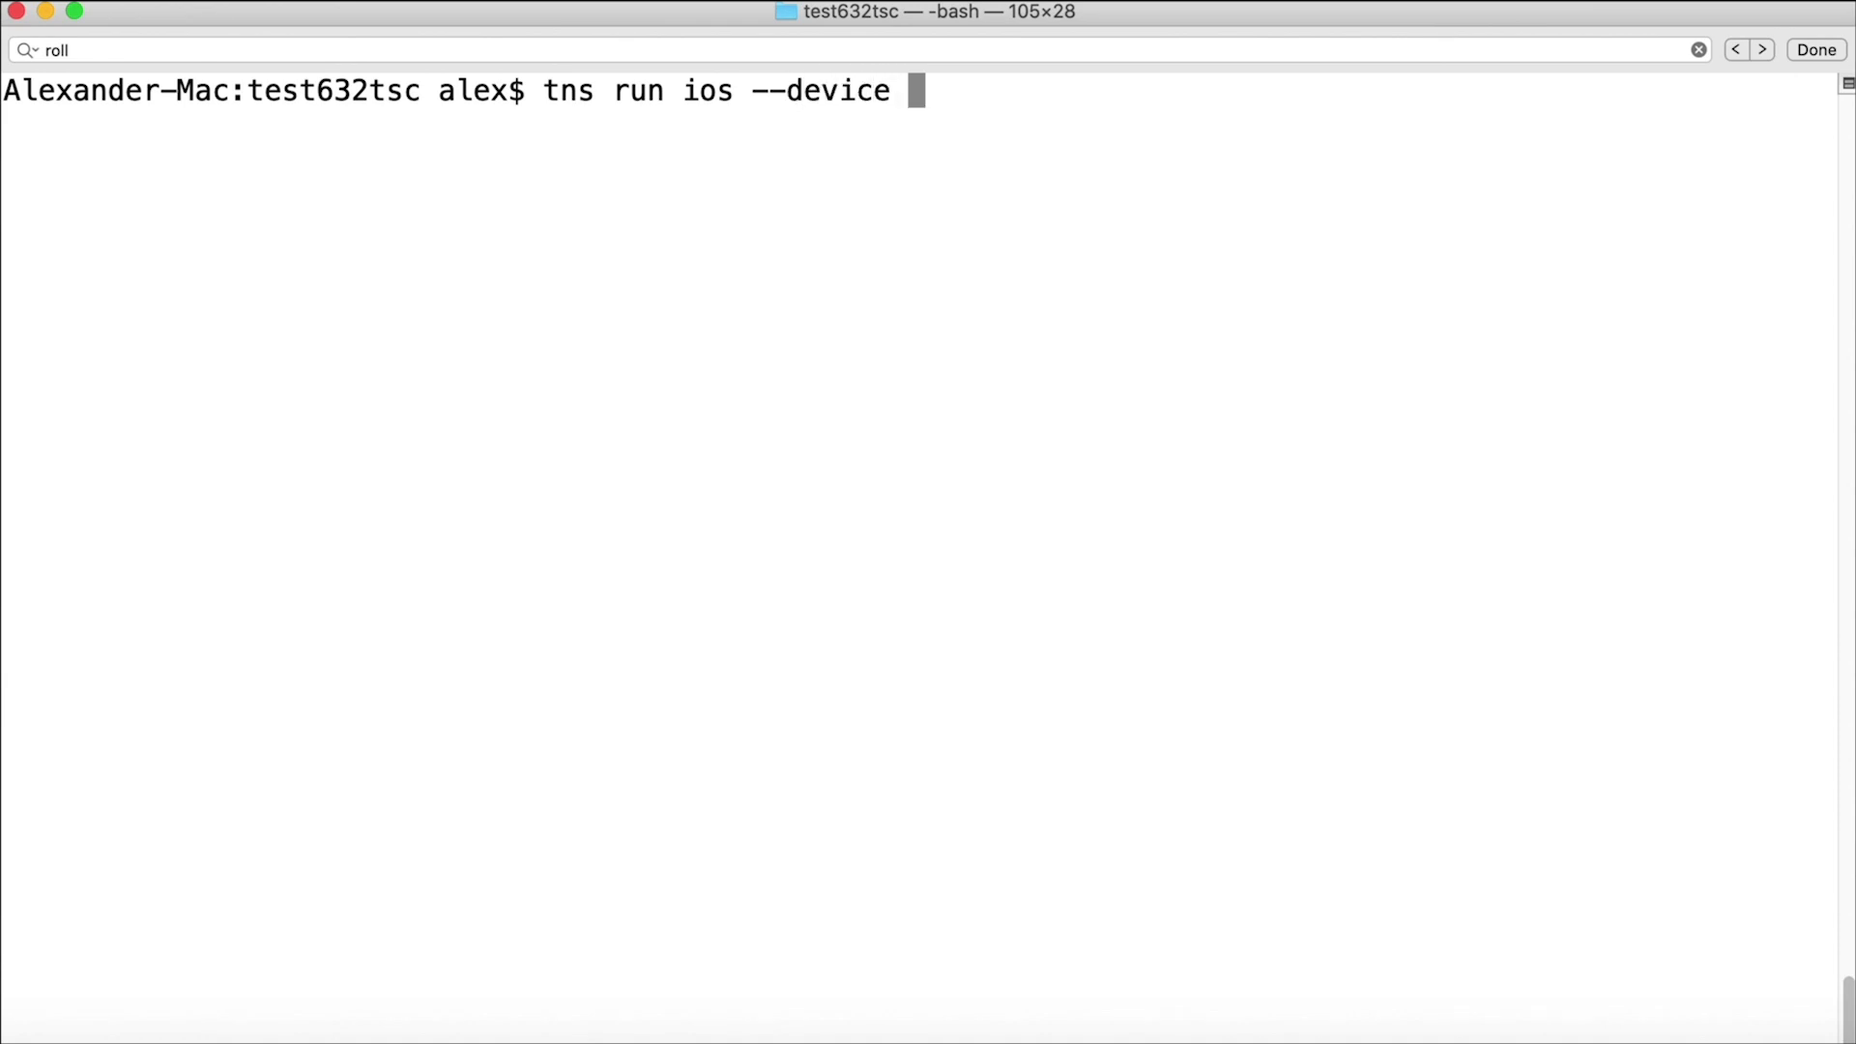
text('ip)
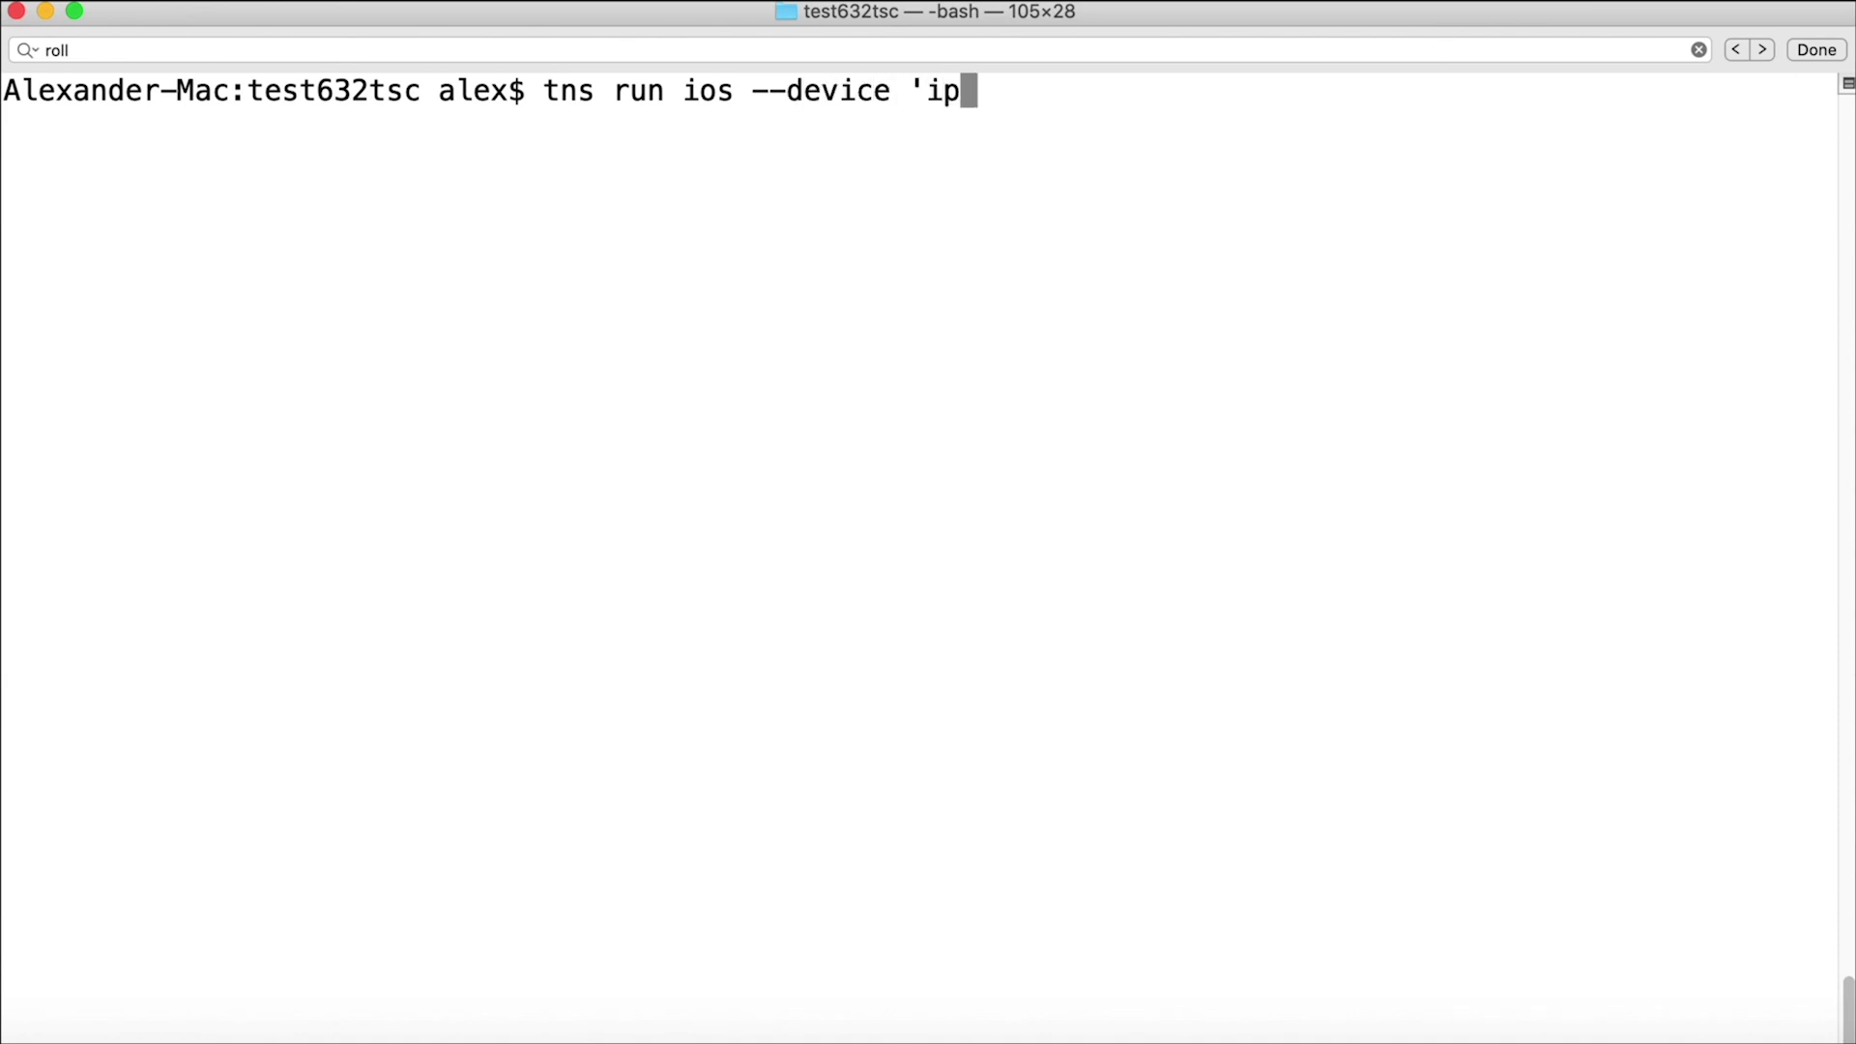